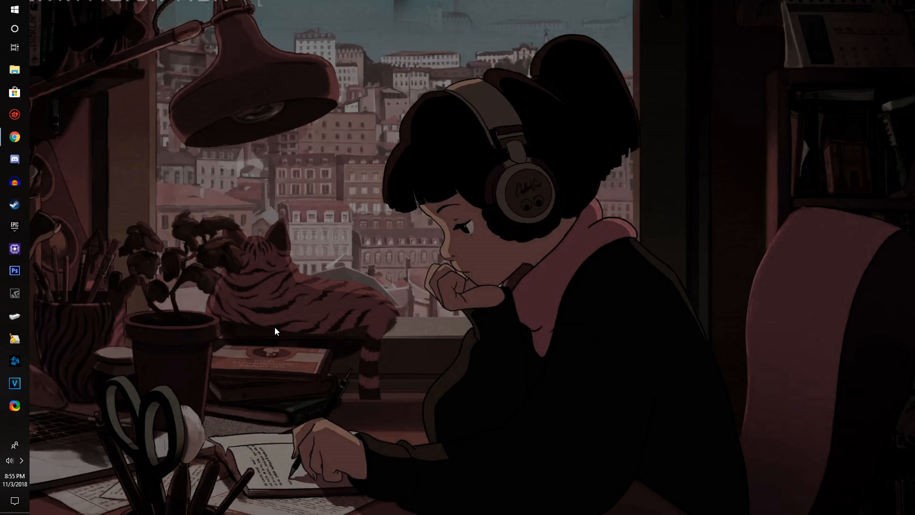
{"action": "mouse_move", "coordinate": [128, 355]}
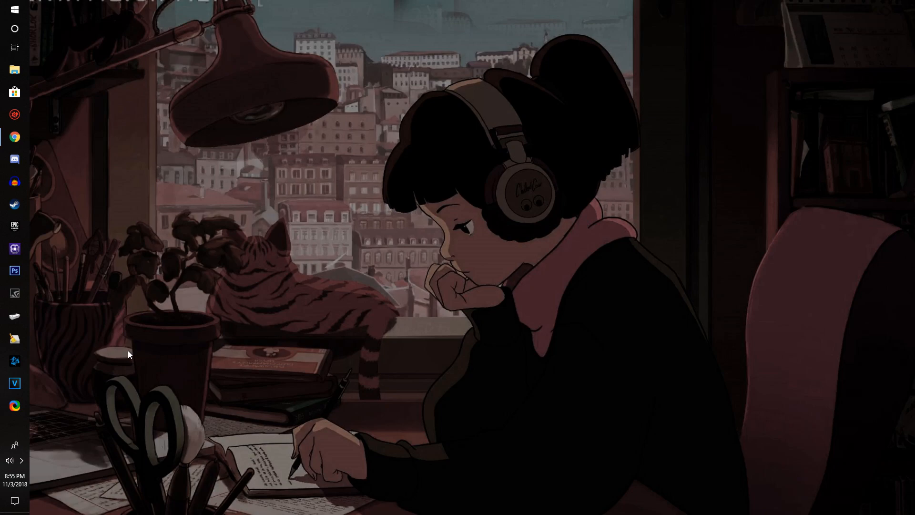
{"action": "mouse_move", "coordinate": [217, 254]}
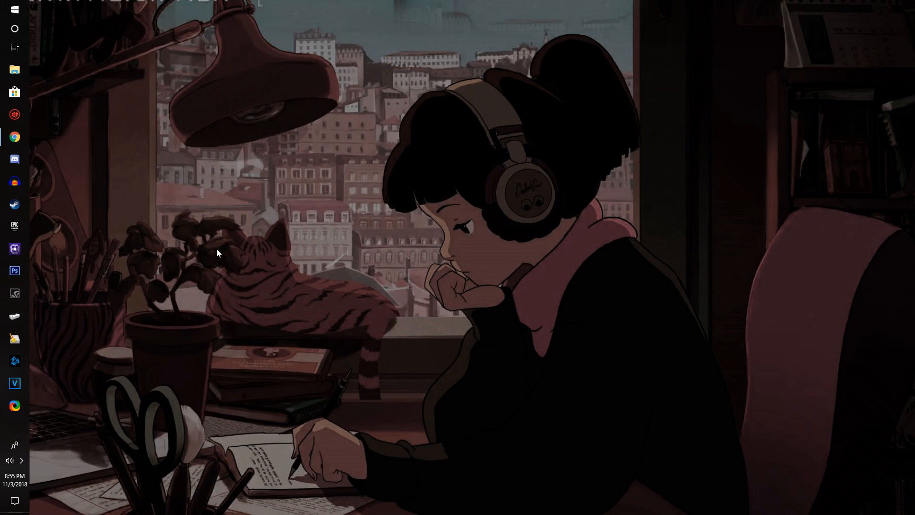
{"action": "mouse_move", "coordinate": [20, 21]}
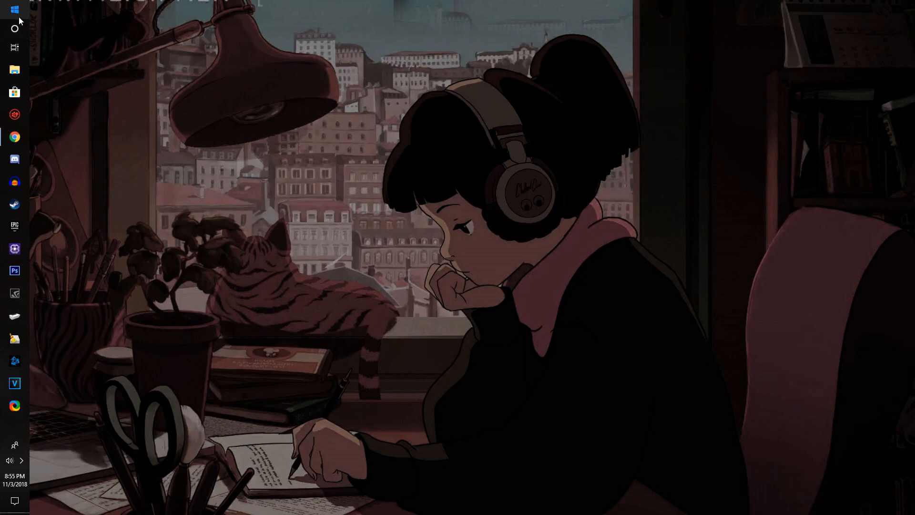
- Run winver from search to show Windows 10 Pro version 1803, build 17134.376
{"action": "left_click", "coordinate": [15, 28]}
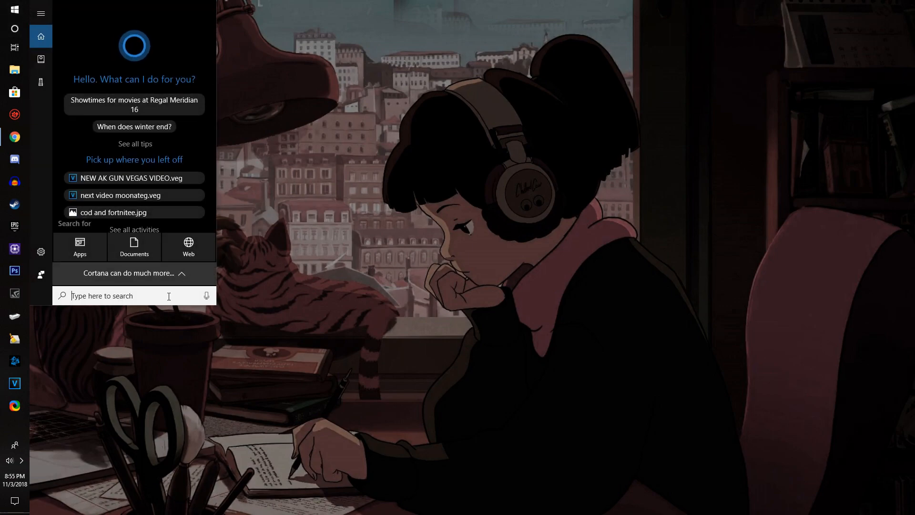
{"action": "type", "text": "winver"}
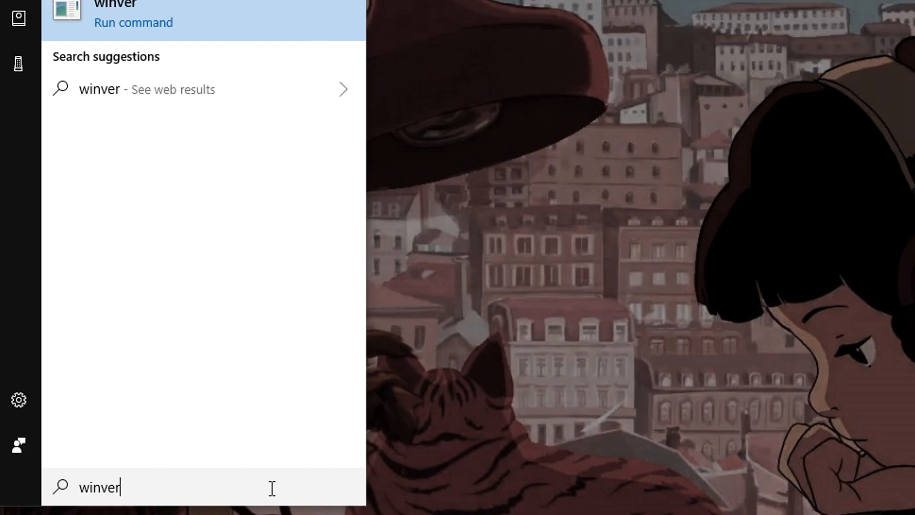
{"action": "key", "text": "Enter"}
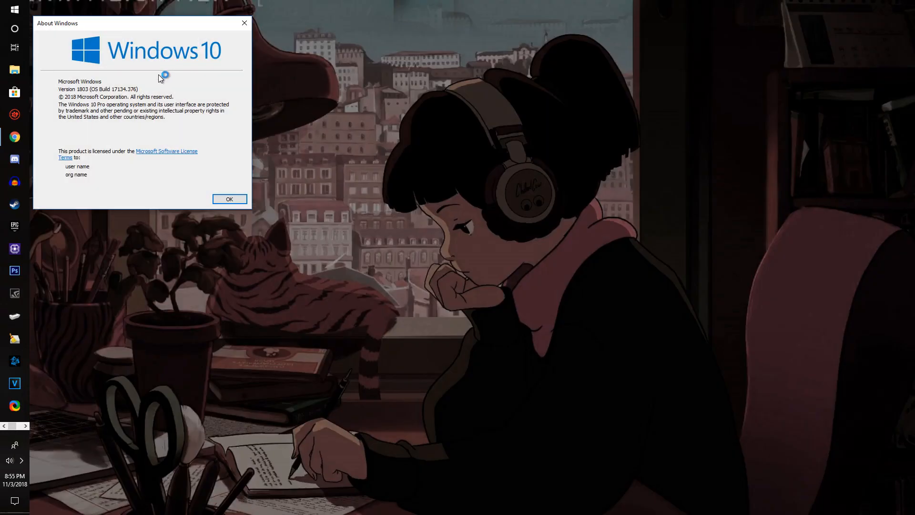
{"action": "left_click_drag", "start_coordinate": [57, 23], "coordinate": [270, 28]}
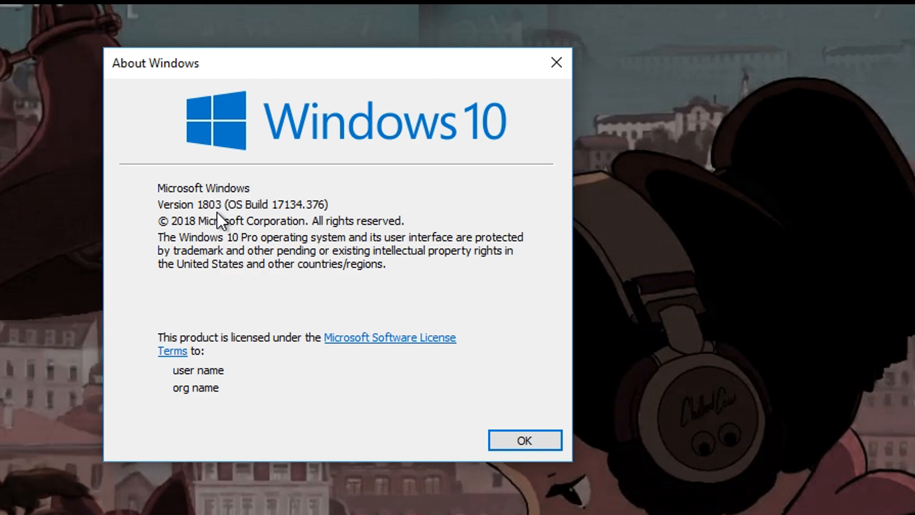
{"action": "mouse_move", "coordinate": [212, 221]}
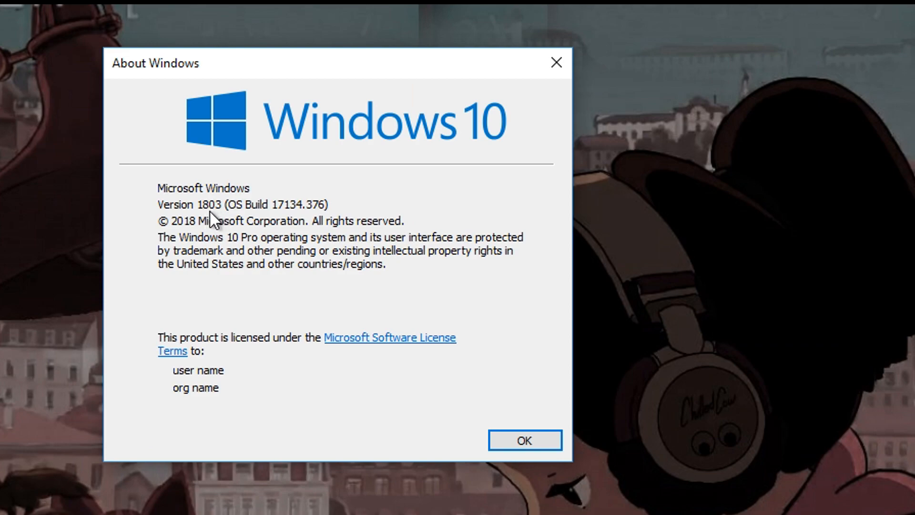
{"action": "mouse_move", "coordinate": [246, 227]}
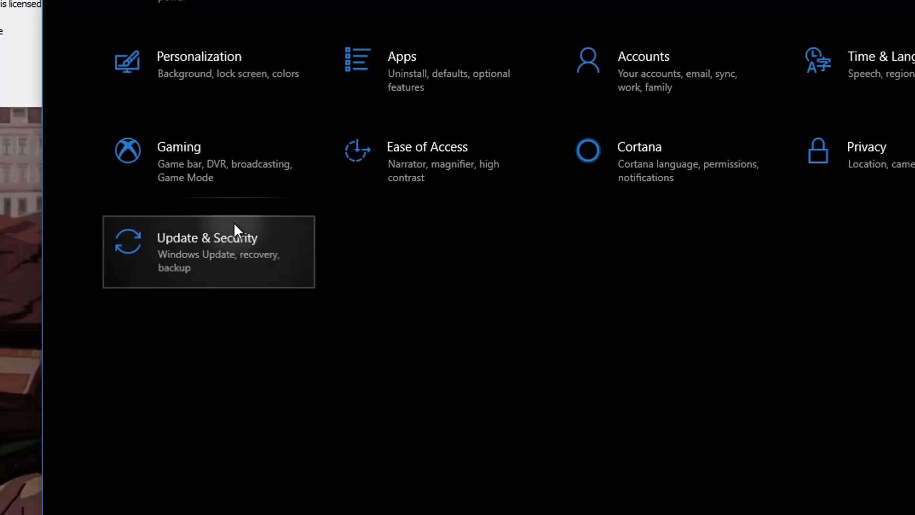
- Open Update & Security in Windows Settings
{"action": "left_click", "coordinate": [208, 252]}
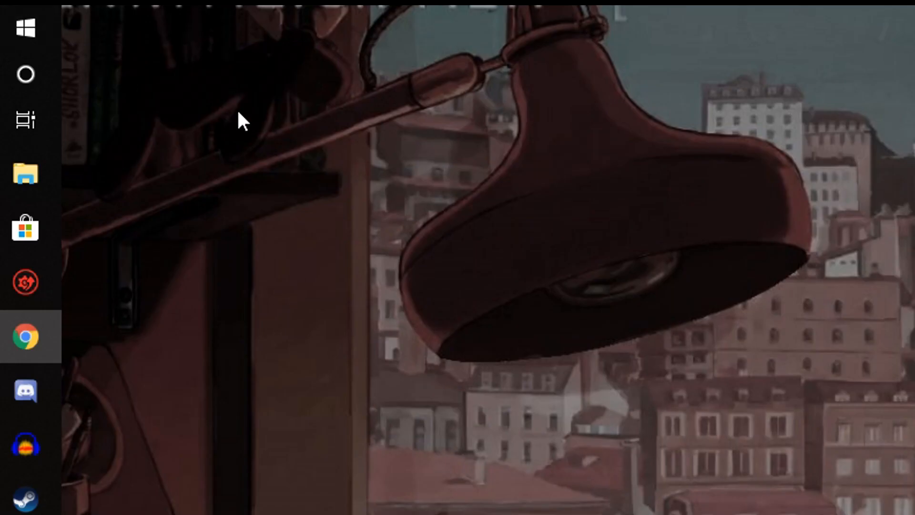
- Run powercfg -duplicatescheme e9a42b02-d5df-448d-aa00-03f14749eb61 in an admin PowerShell
{"action": "right_click", "coordinate": [24, 26]}
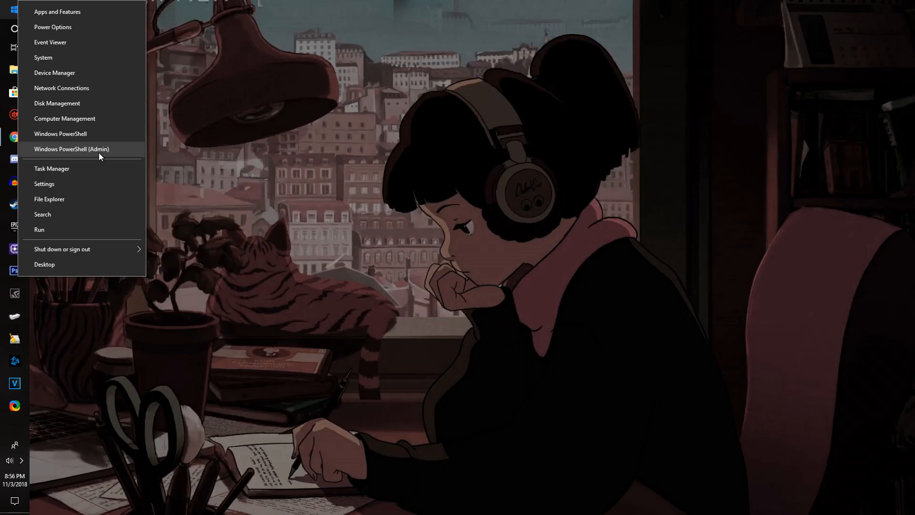
{"action": "left_click", "coordinate": [71, 149]}
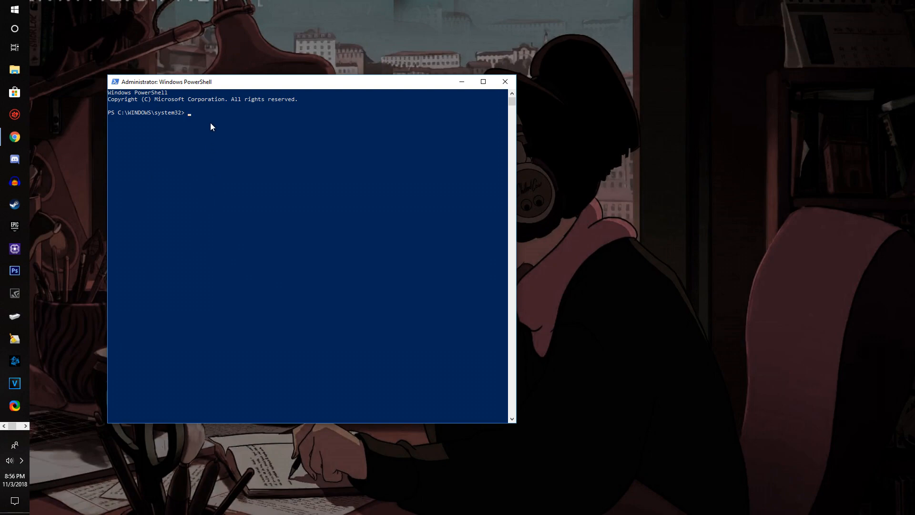
{"action": "mouse_move", "coordinate": [208, 120]}
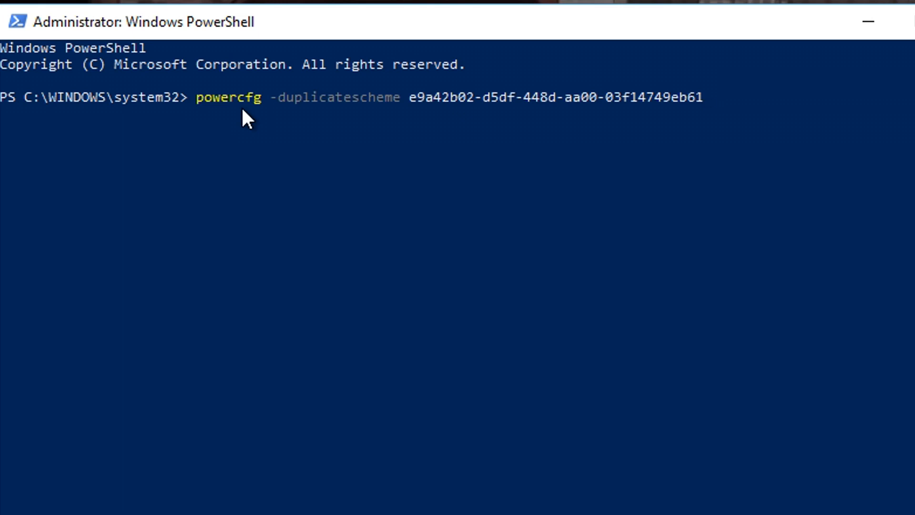
{"action": "mouse_move", "coordinate": [567, 123]}
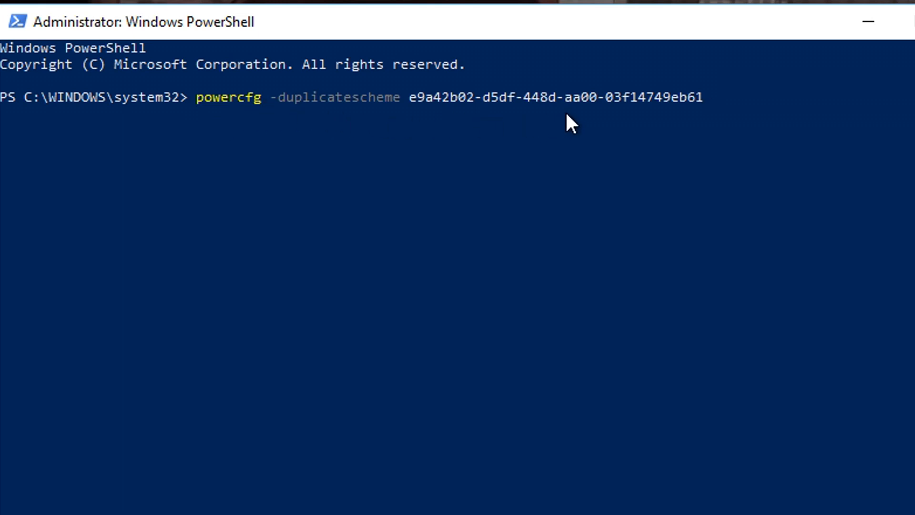
{"action": "mouse_move", "coordinate": [694, 121]}
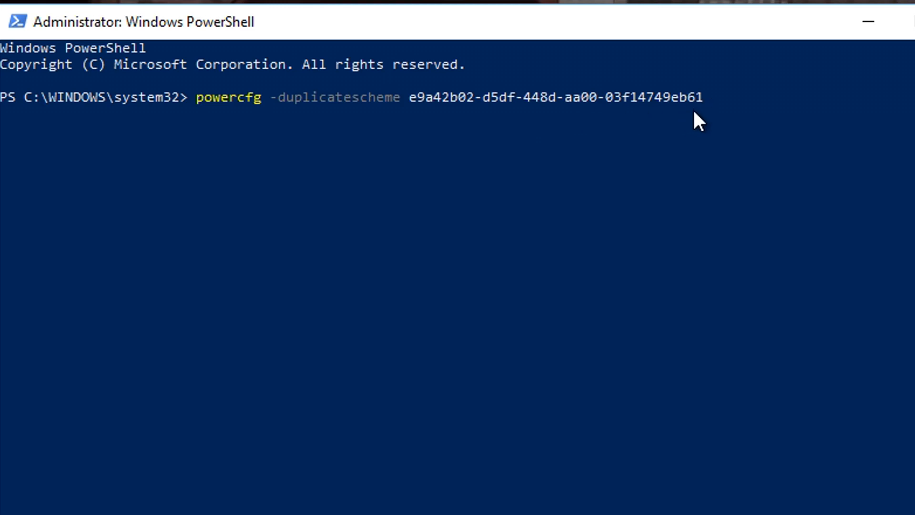
{"action": "key", "text": "Enter"}
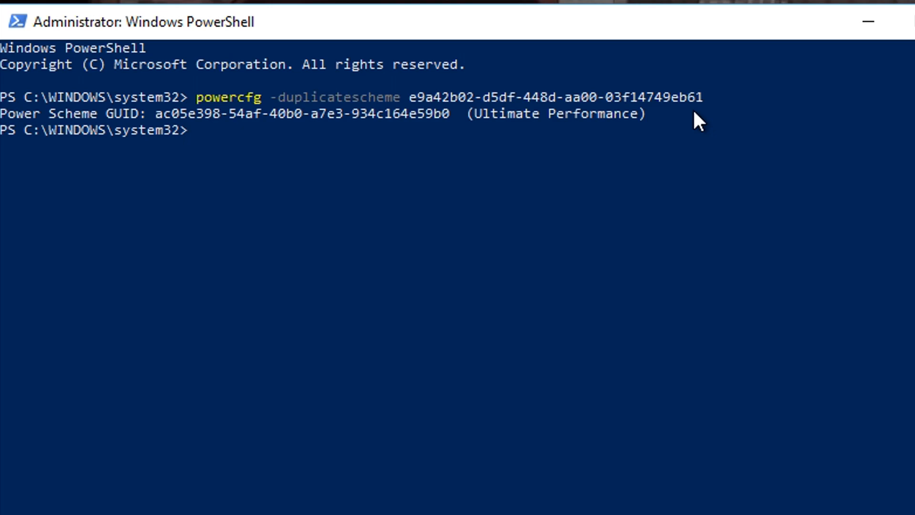
{"action": "mouse_move", "coordinate": [407, 104]}
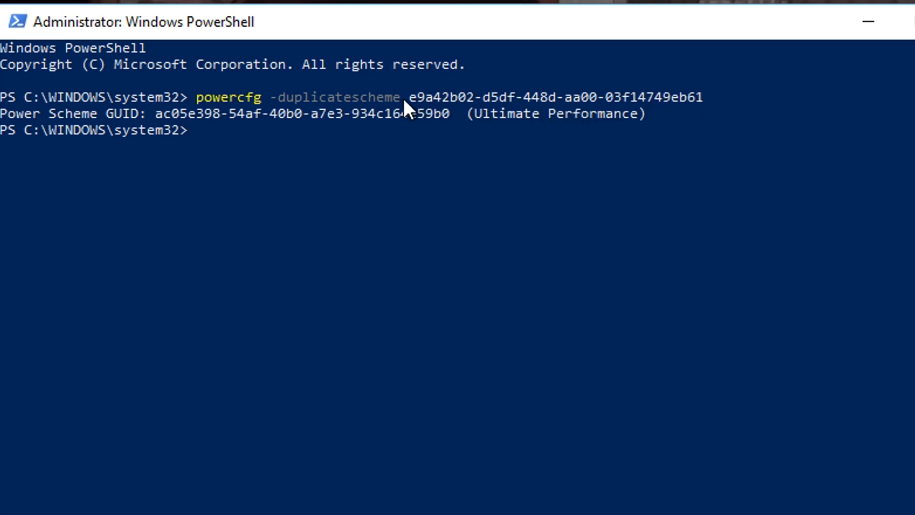
{"action": "mouse_move", "coordinate": [485, 135]}
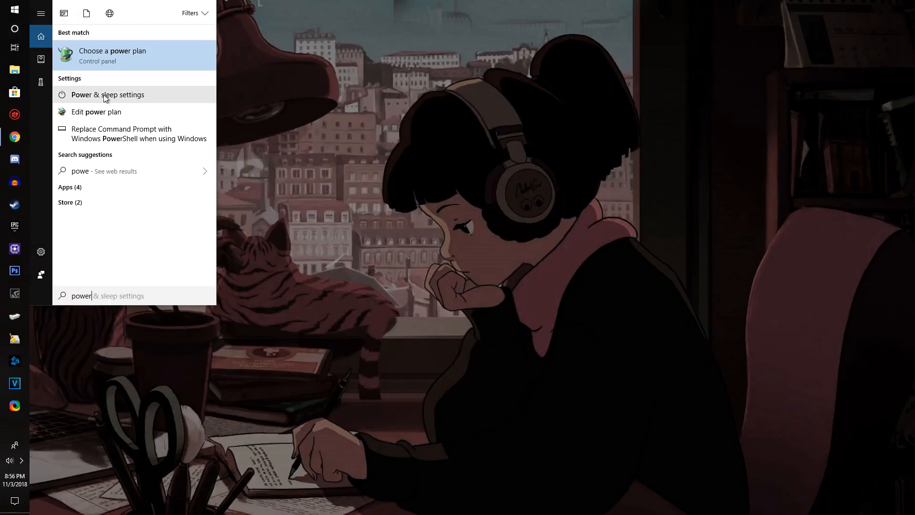
- Open Choose a power plan from search and edit the Ultimate Performance plan's settings
{"action": "key", "text": "Backspace"}
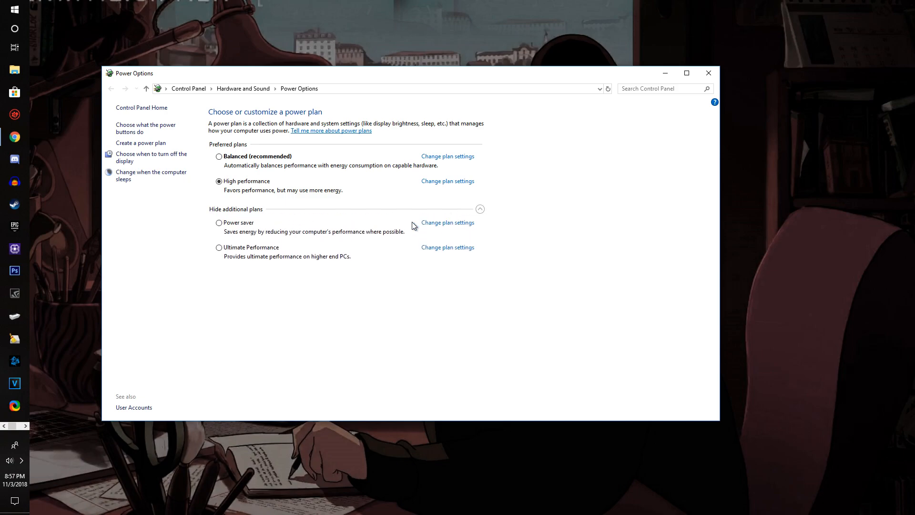
{"action": "mouse_move", "coordinate": [478, 211]}
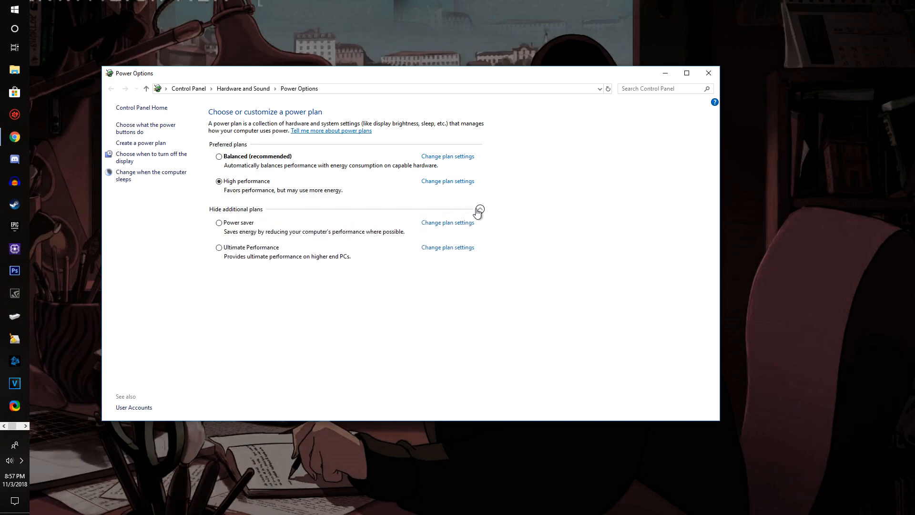
{"action": "left_click", "coordinate": [219, 248]}
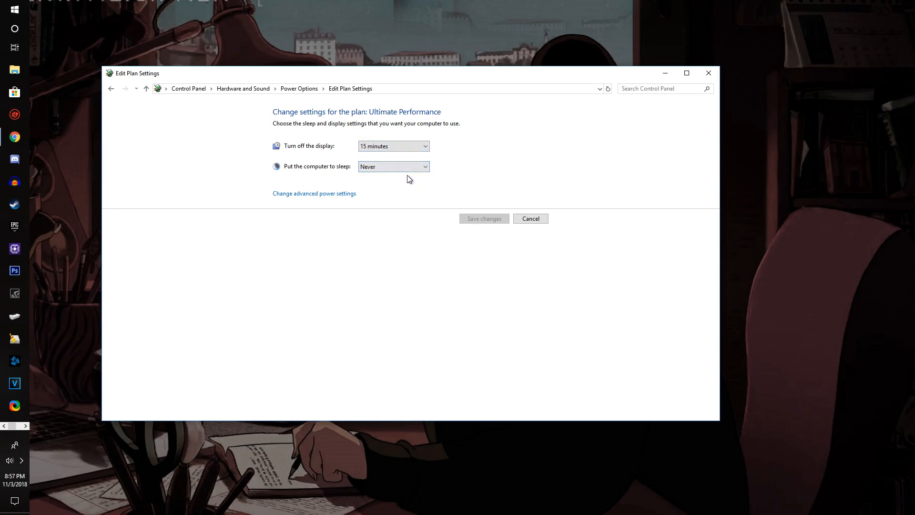
{"action": "mouse_move", "coordinate": [414, 177]}
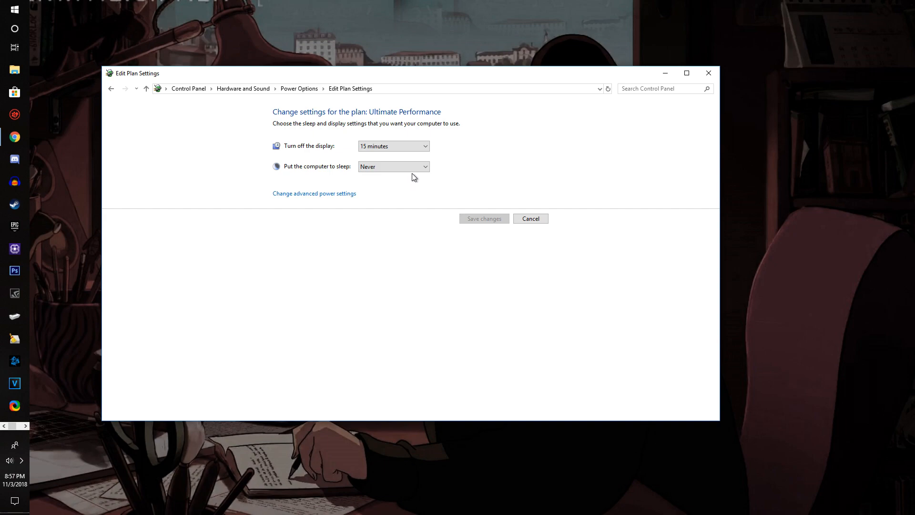
{"action": "mouse_move", "coordinate": [344, 200]}
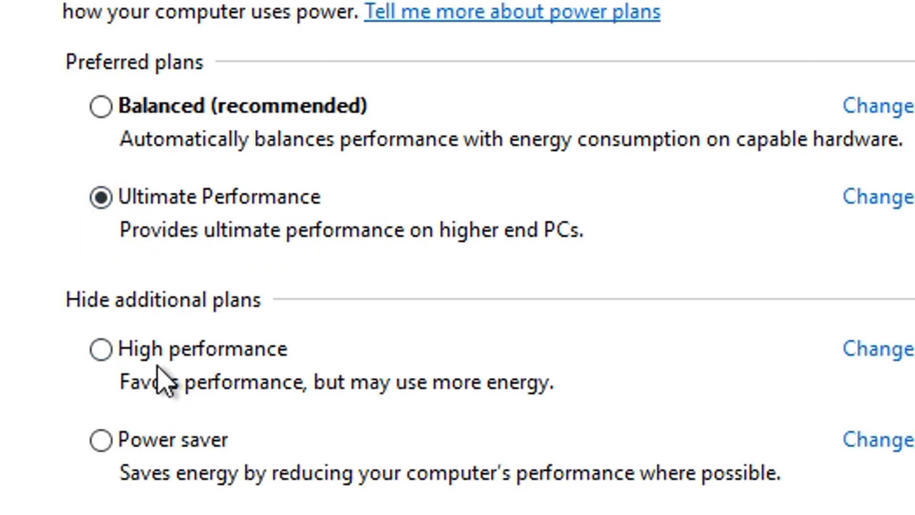
{"action": "mouse_move", "coordinate": [165, 183]}
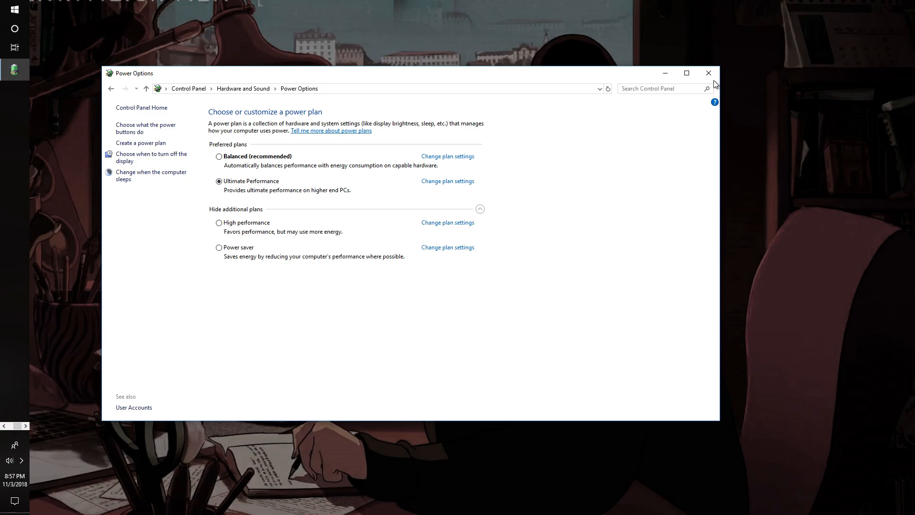
{"action": "mouse_move", "coordinate": [713, 81]}
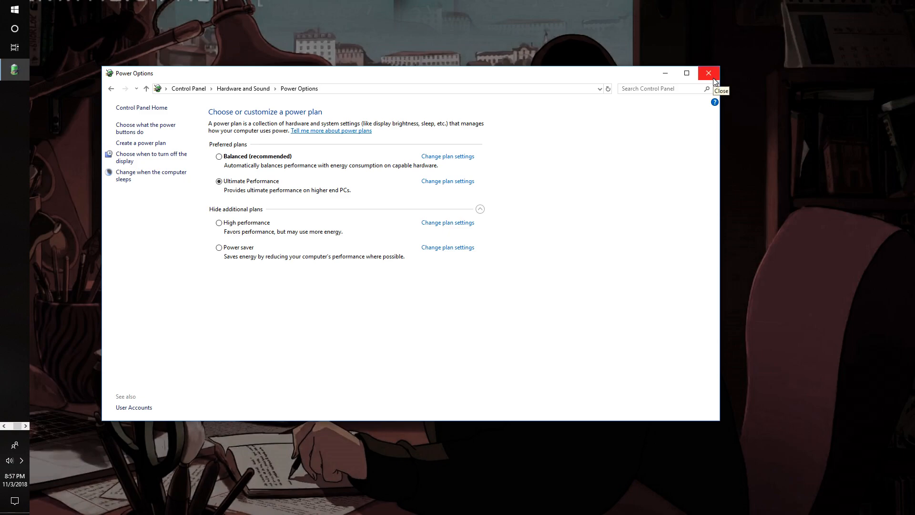
- Close Power Options with Ultimate Performance left as the active plan
{"action": "left_click", "coordinate": [709, 72]}
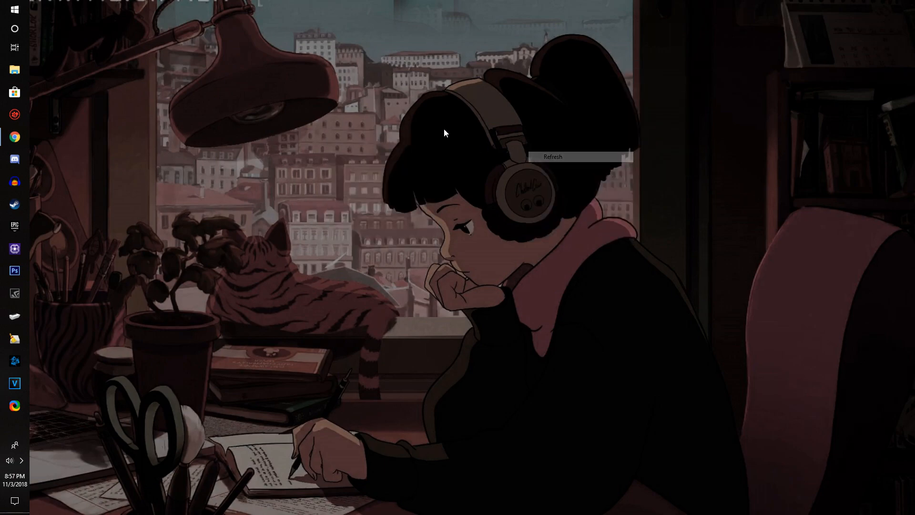
{"action": "mouse_move", "coordinate": [439, 253]}
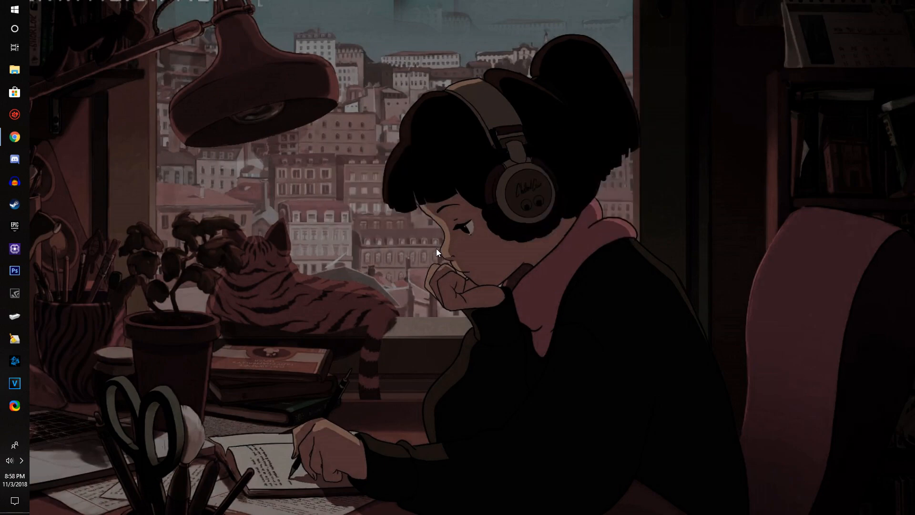
{"action": "mouse_move", "coordinate": [244, 300]}
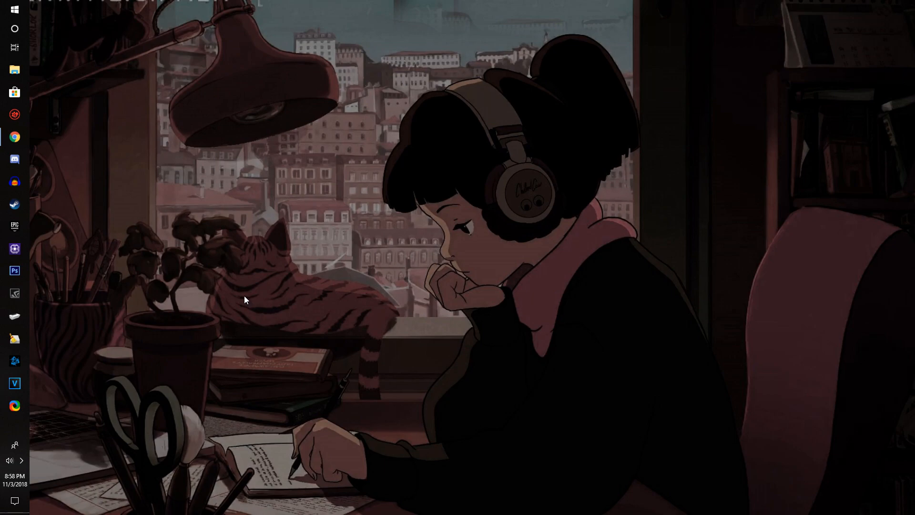